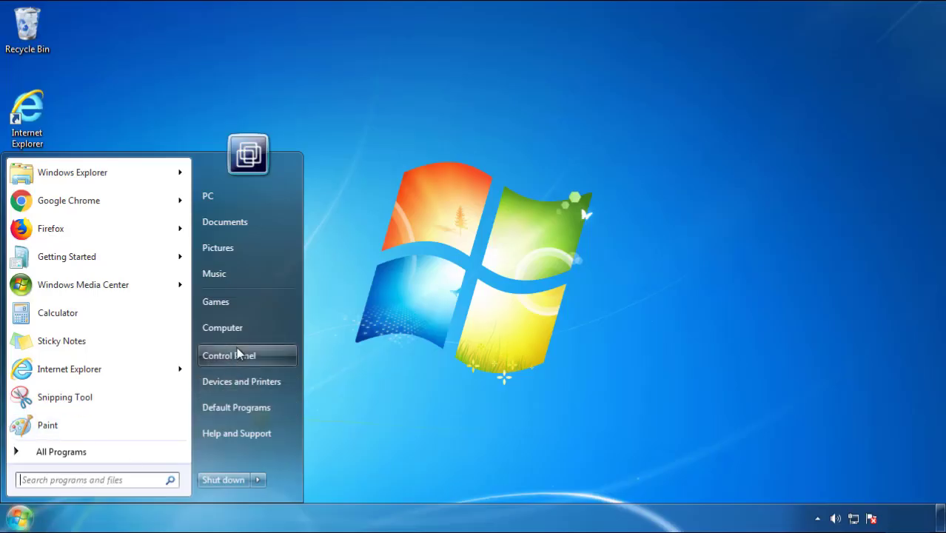
# - Show Control Panel's installed programs sorted newest first, SearchMine 2.00 on top
pyautogui.click(228, 356)
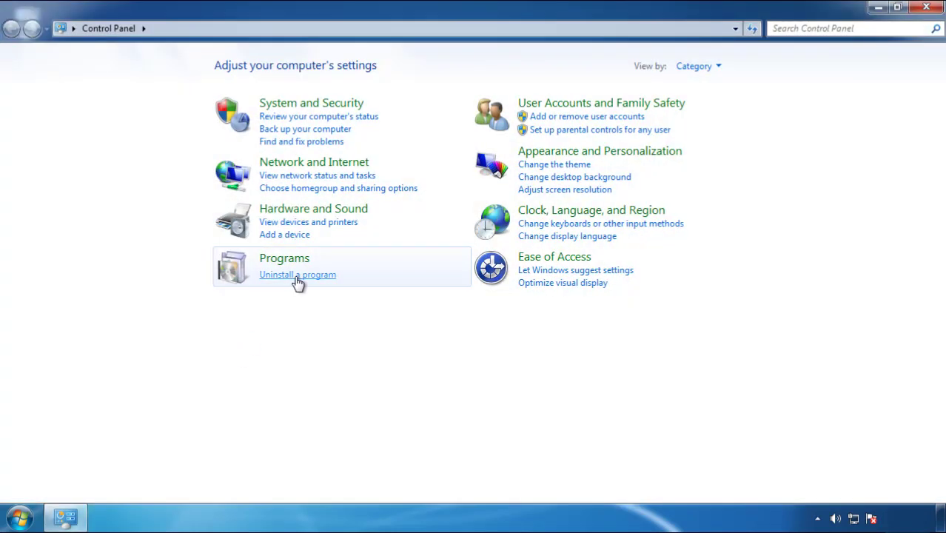
pyautogui.click(296, 274)
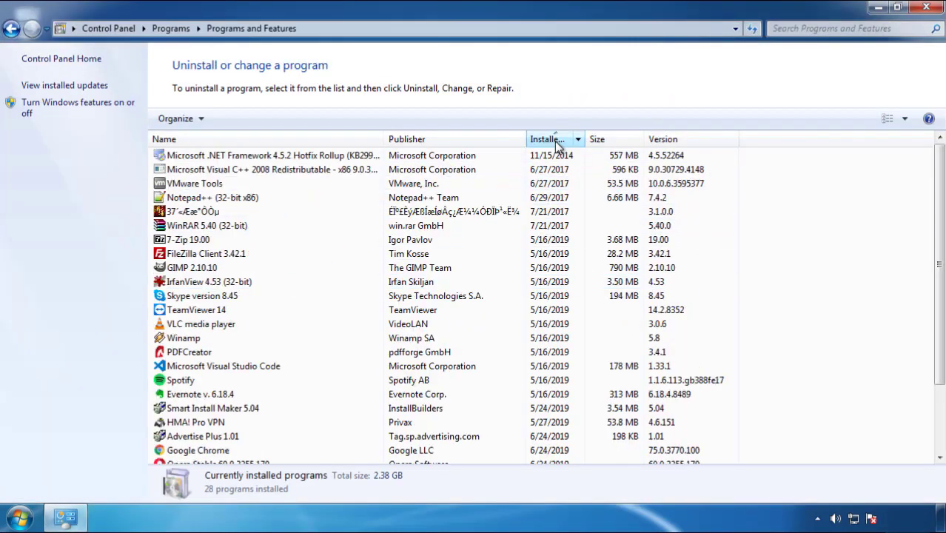
pyautogui.click(554, 139)
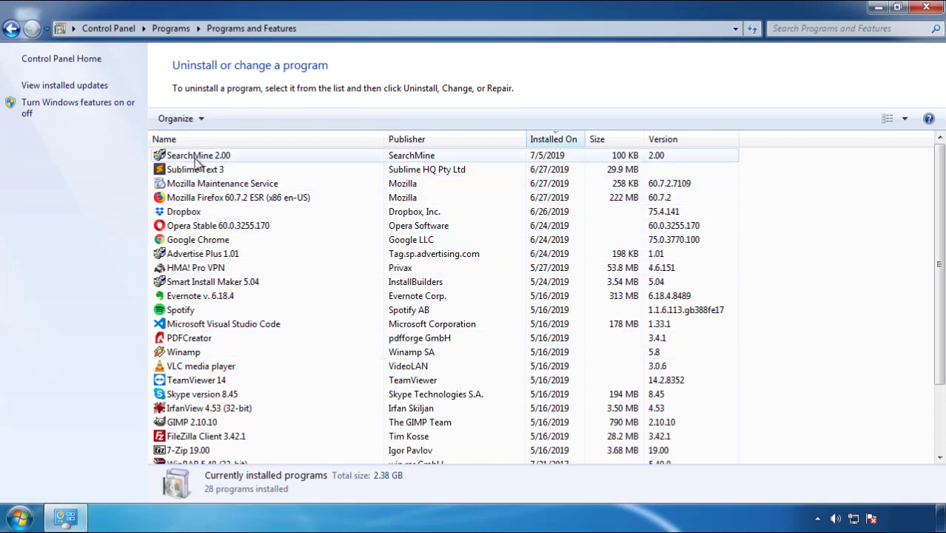
# - Uninstall SearchMine 2.00, confirm its removal and close Programs and Features
pyautogui.click(234, 118)
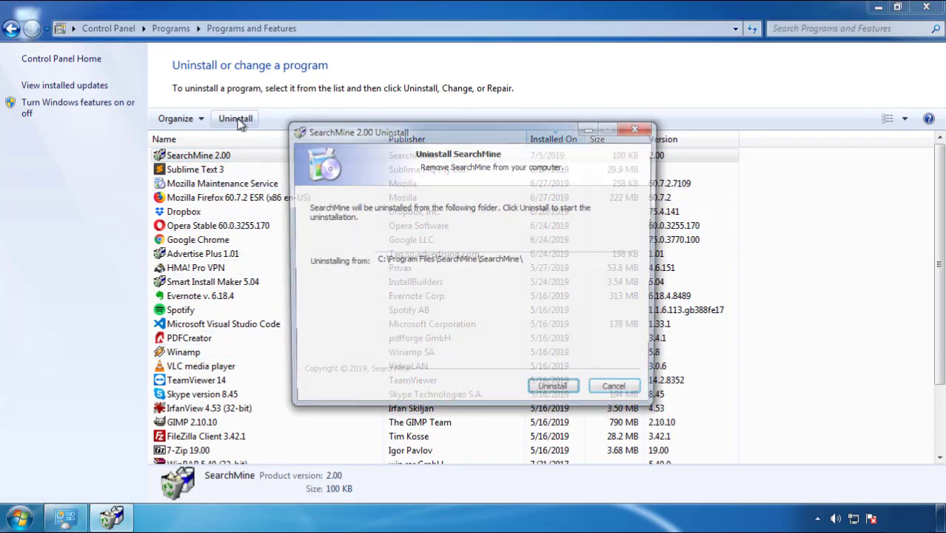
pyautogui.click(552, 385)
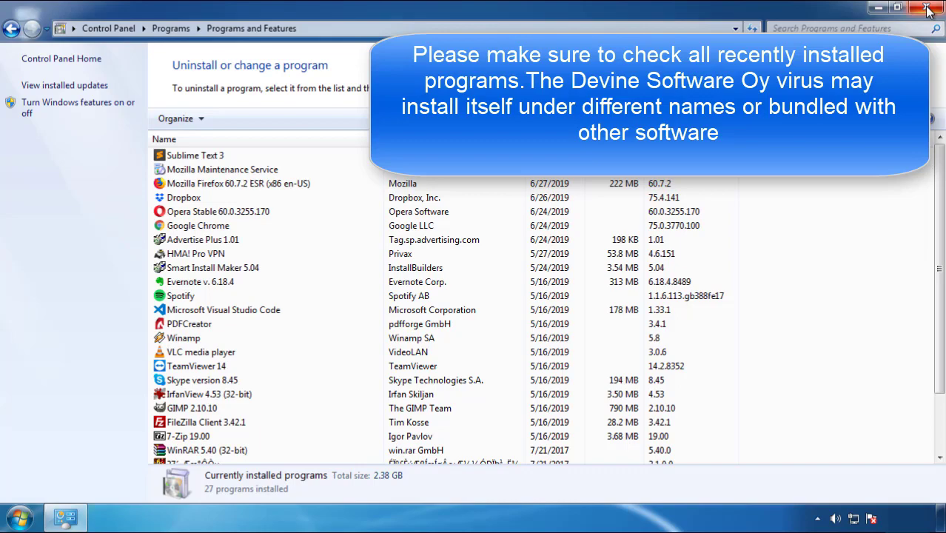
pyautogui.click(929, 7)
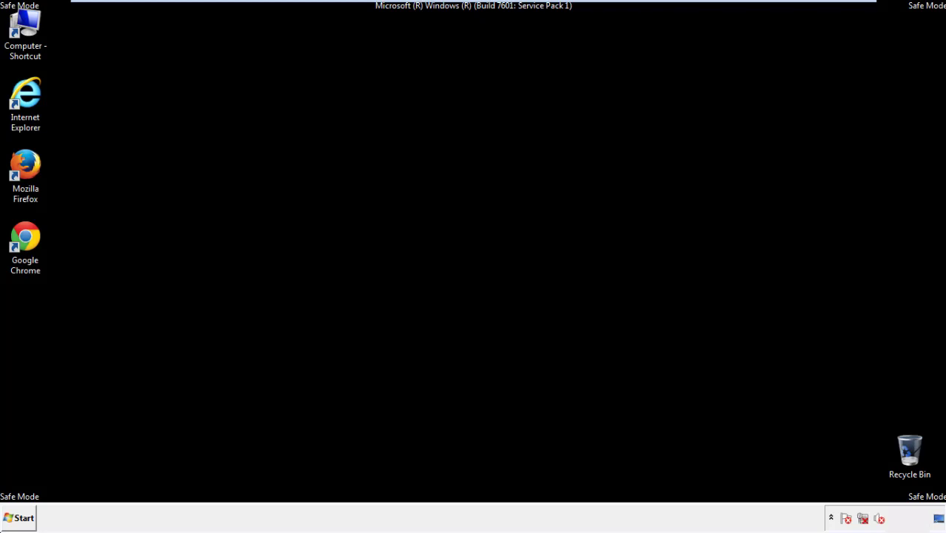
# - Launch Firefox, decline the default-browser prompt and show the menu bar
pyautogui.doubleClick(26, 166)
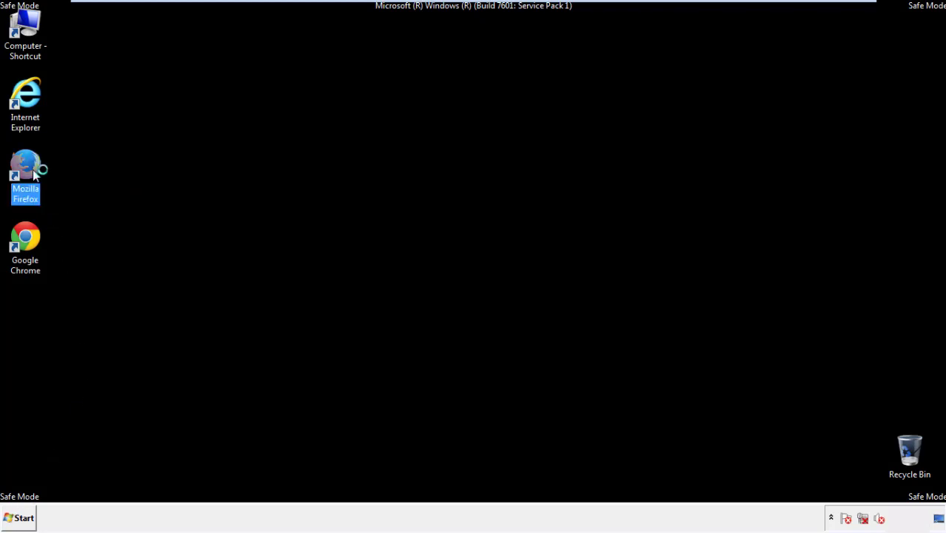
pyautogui.doubleClick(25, 170)
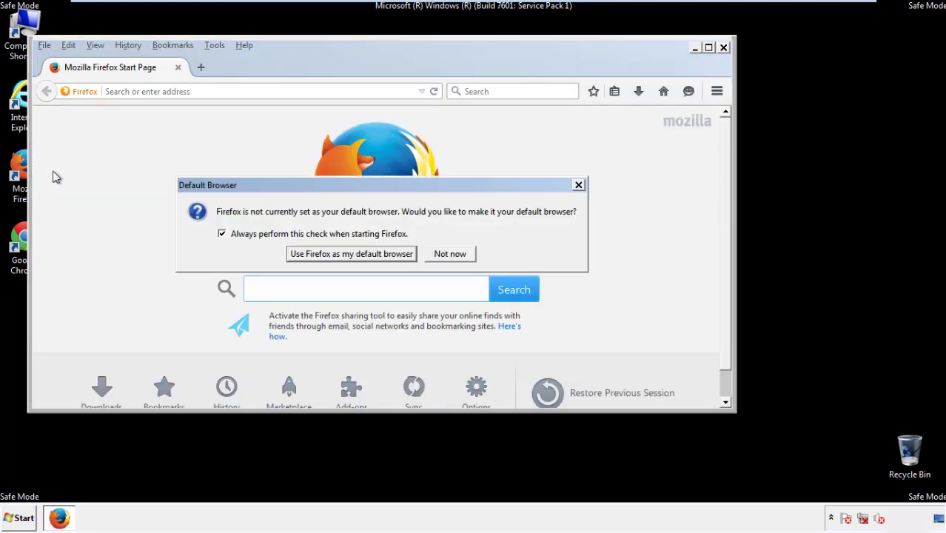
pyautogui.click(450, 253)
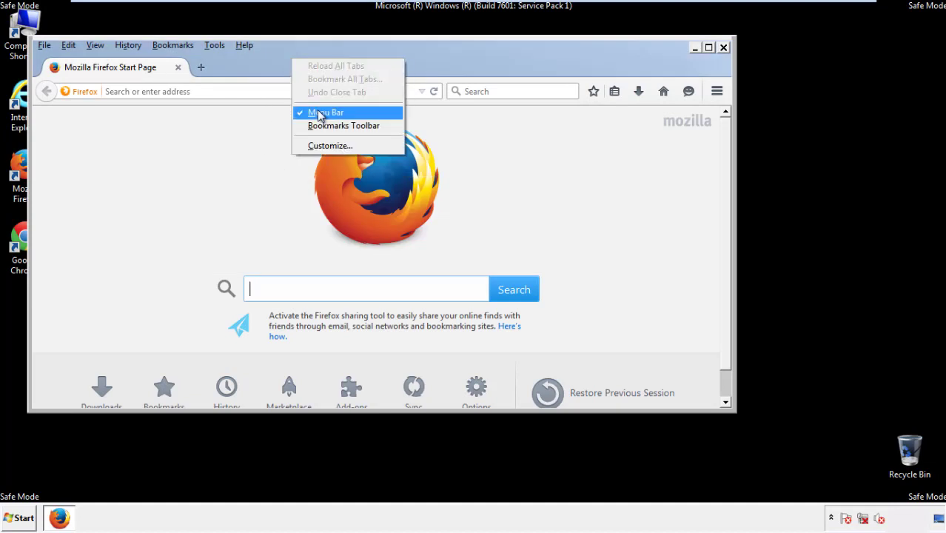
pyautogui.click(326, 112)
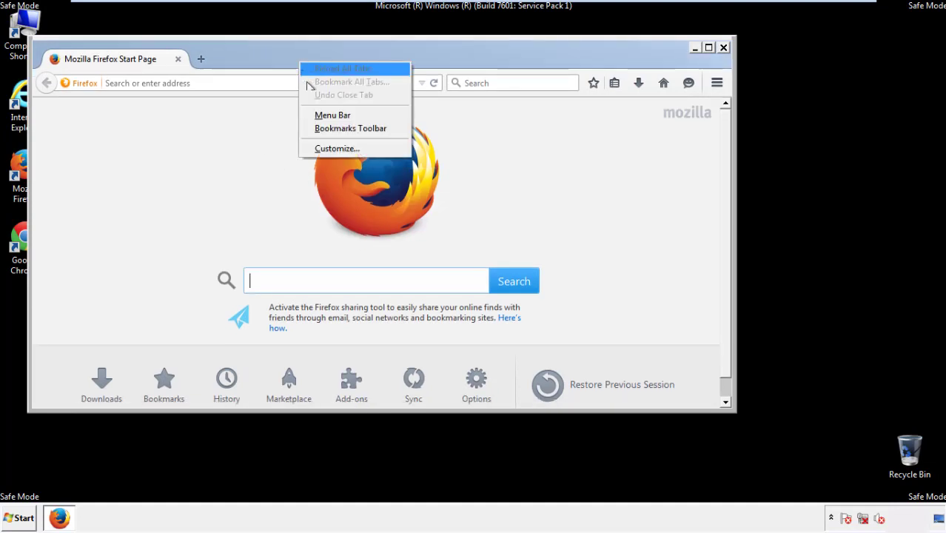
pyautogui.click(332, 115)
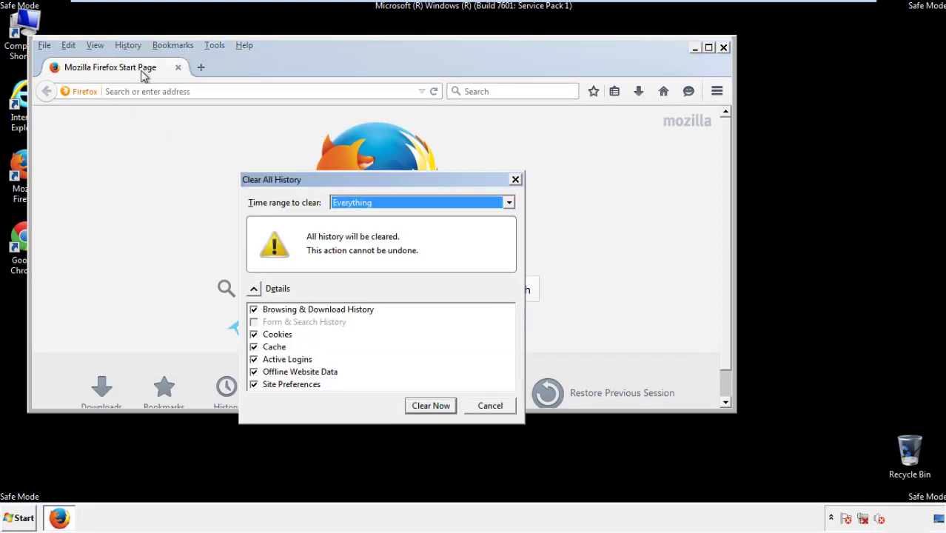
# - Clear Firefox history for Everything, including Site Preferences, with Clear Now
pyautogui.click(422, 202)
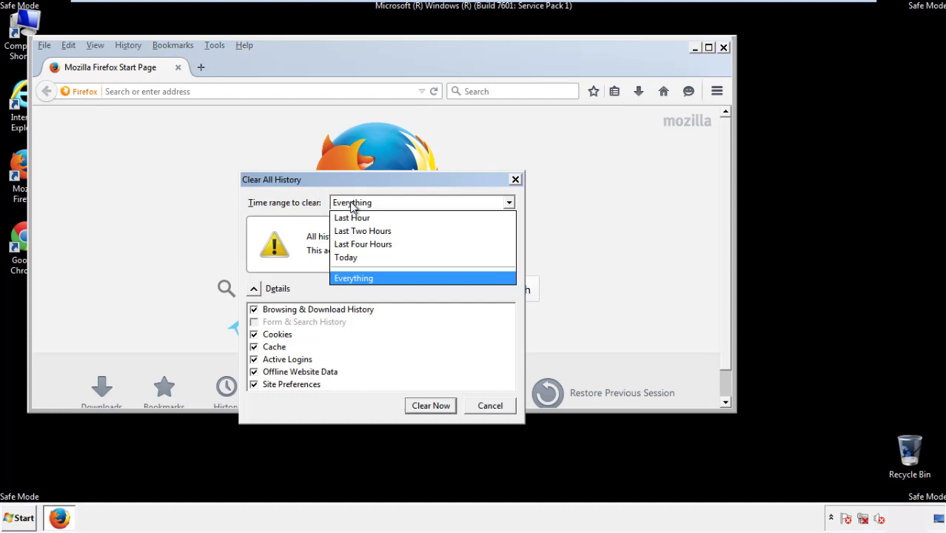
pyautogui.click(353, 278)
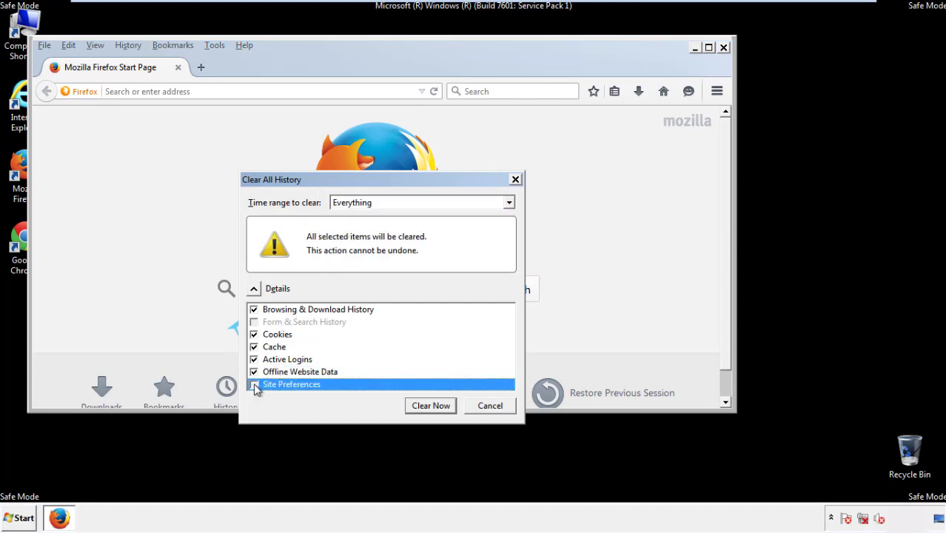
pyautogui.click(254, 385)
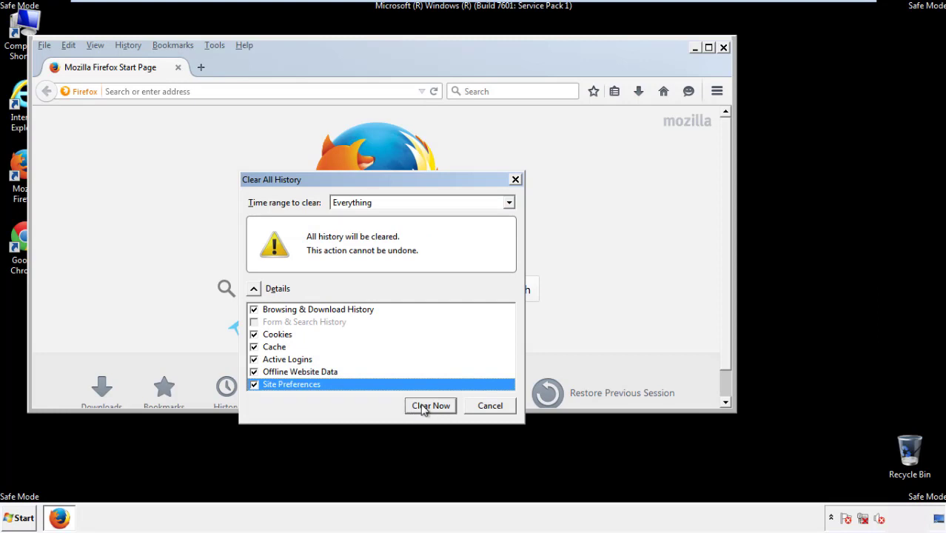
pyautogui.click(430, 406)
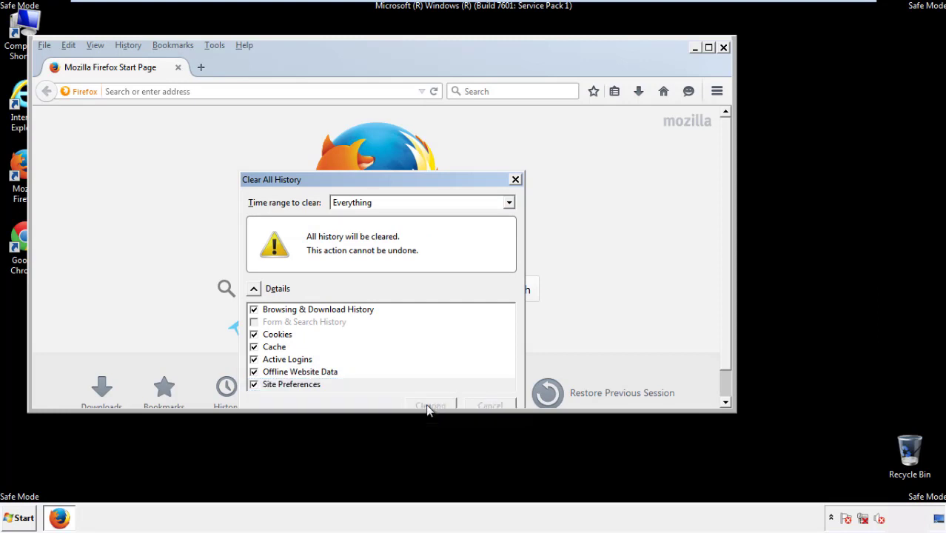
pyautogui.click(430, 406)
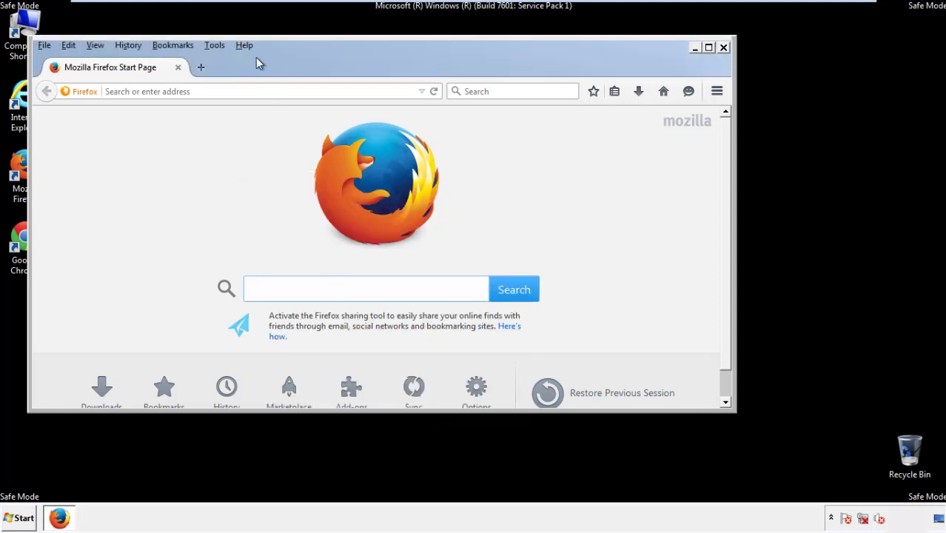
# - Refresh Firefox to defaults from Help > Troubleshooting Information and confirm
pyautogui.click(243, 44)
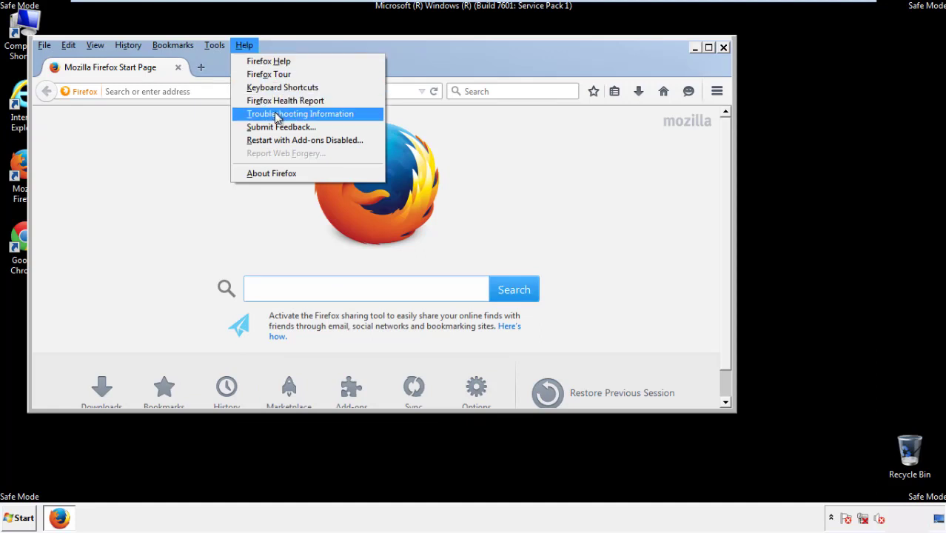
pyautogui.click(300, 113)
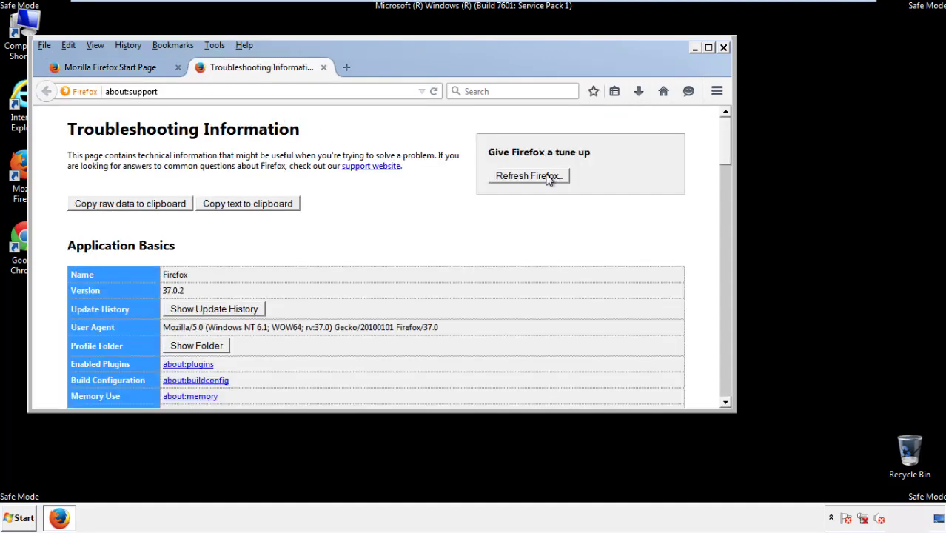
pyautogui.click(527, 174)
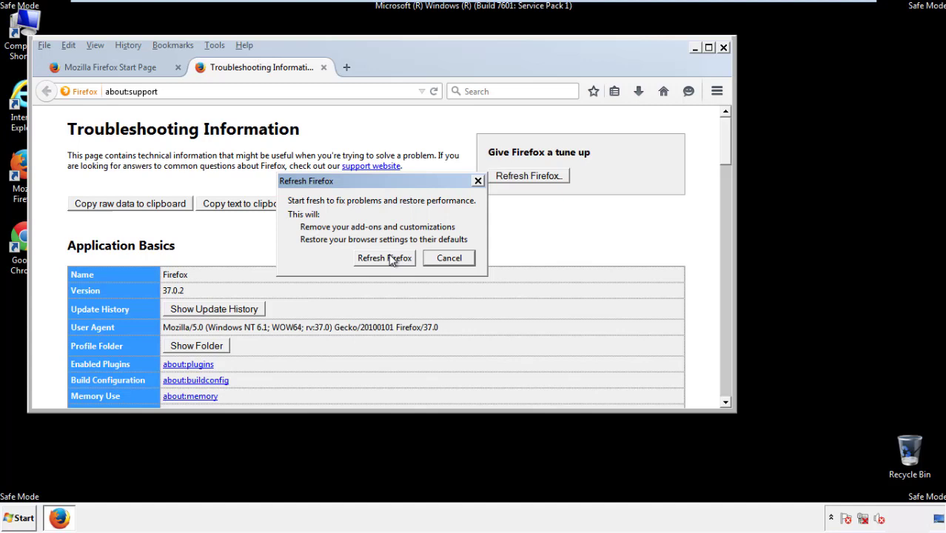
pyautogui.click(385, 258)
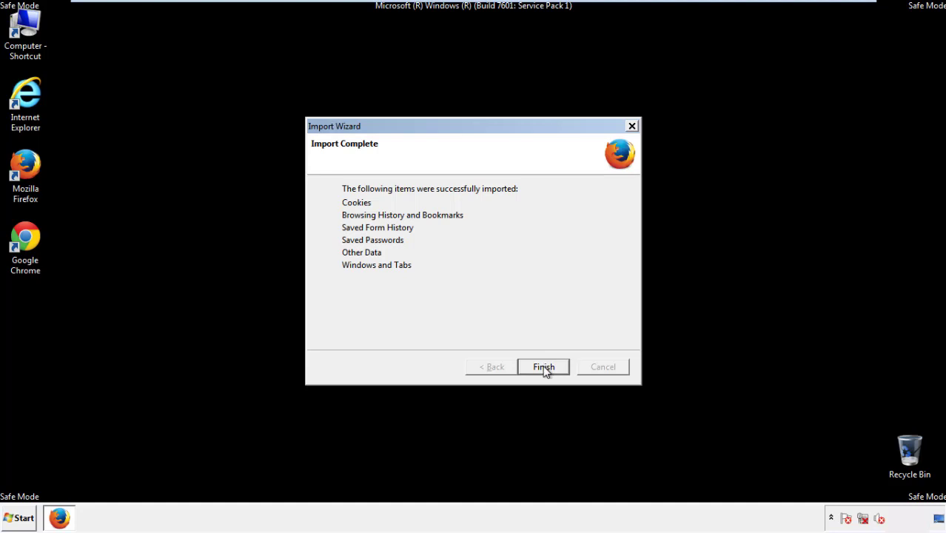
# - Finish the data import, decline default browser and close Firefox
pyautogui.click(543, 367)
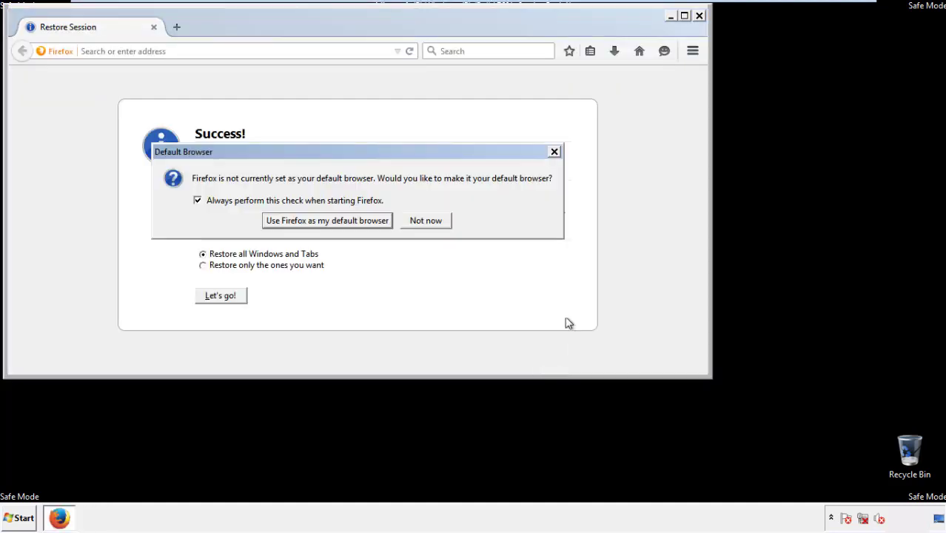
pyautogui.click(425, 219)
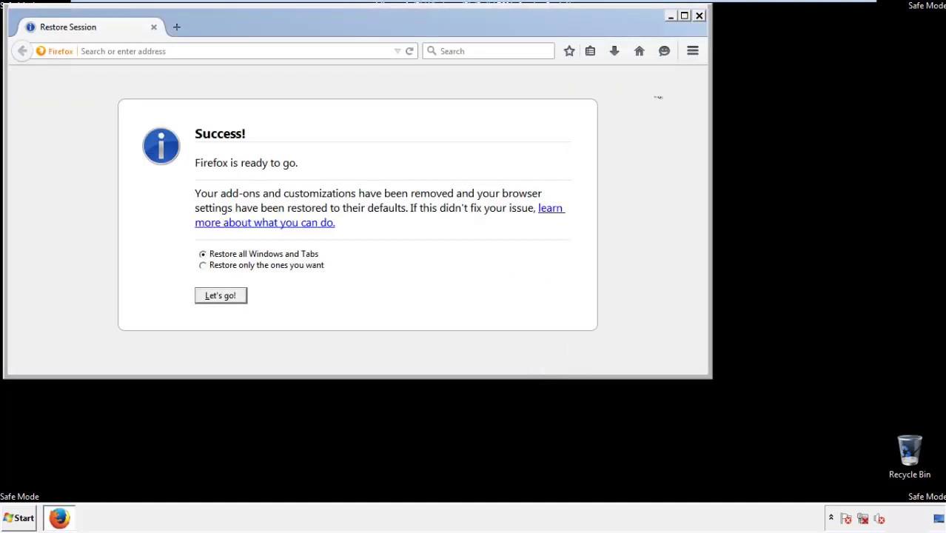
pyautogui.click(699, 15)
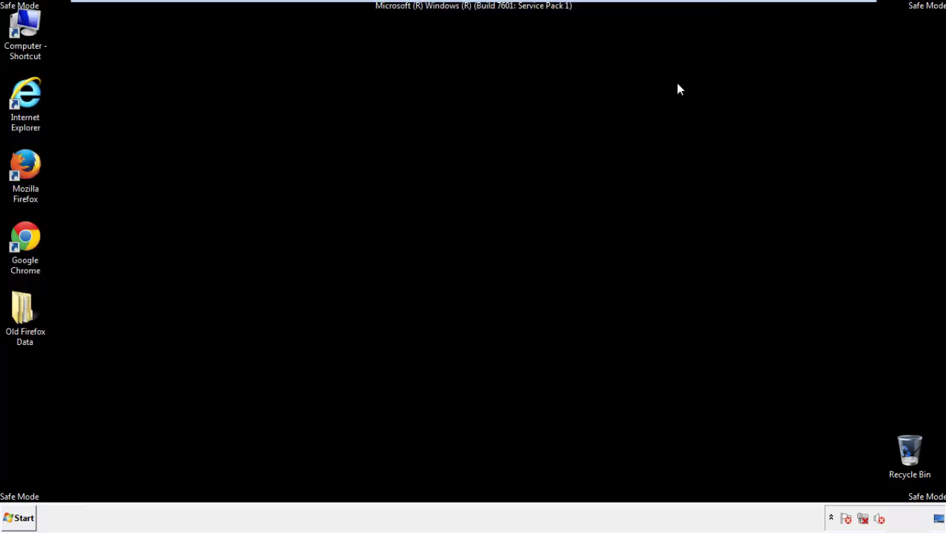
# - Launch Google Chrome from its desktop shortcut
pyautogui.click(25, 244)
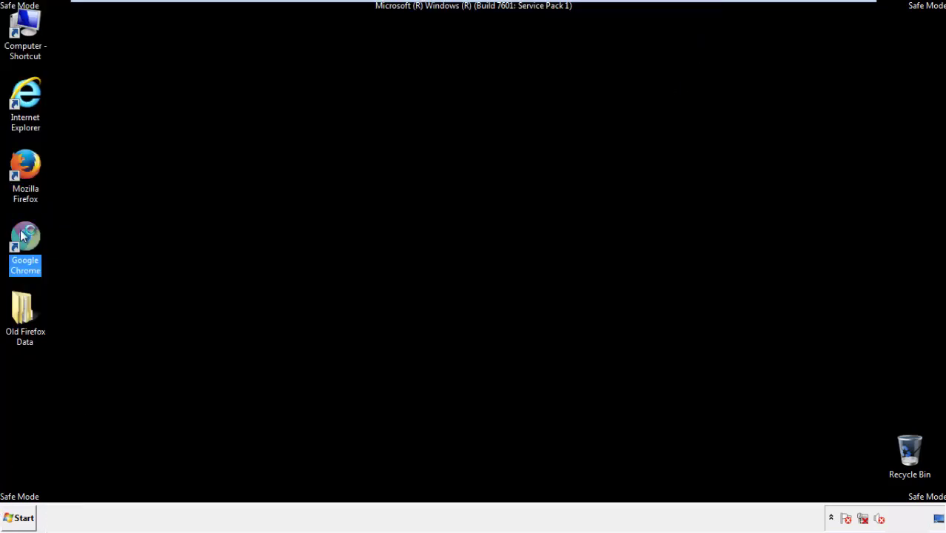
pyautogui.doubleClick(25, 244)
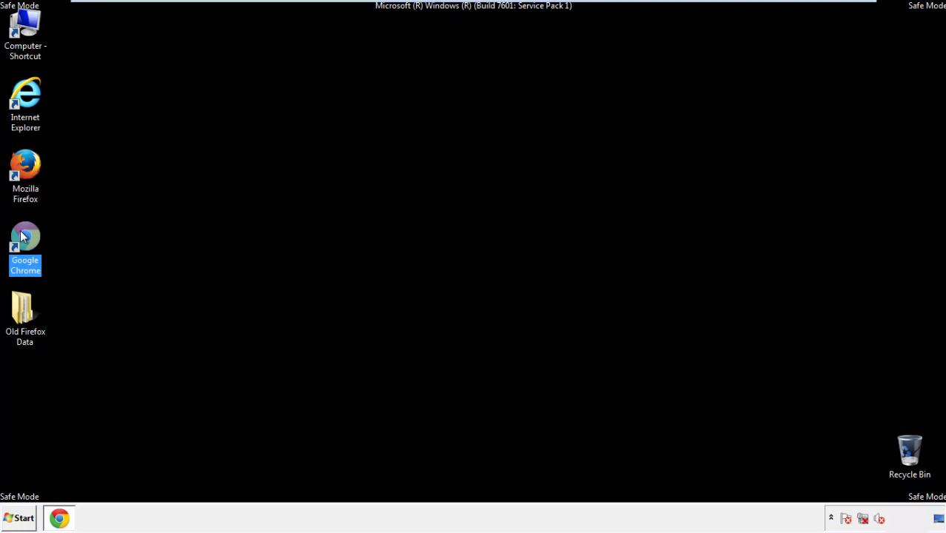
pyautogui.doubleClick(25, 245)
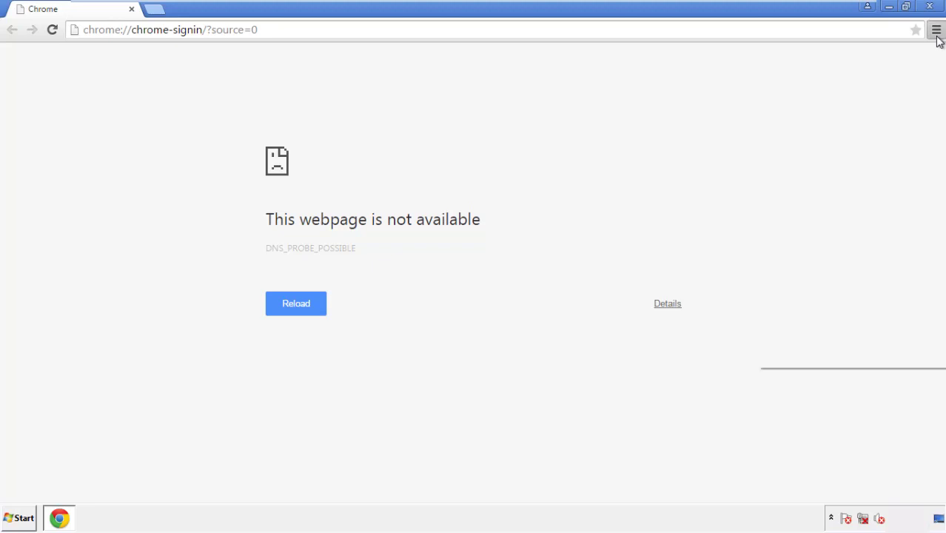
# - Show Chrome's browsing history page via Settings > History
pyautogui.click(936, 29)
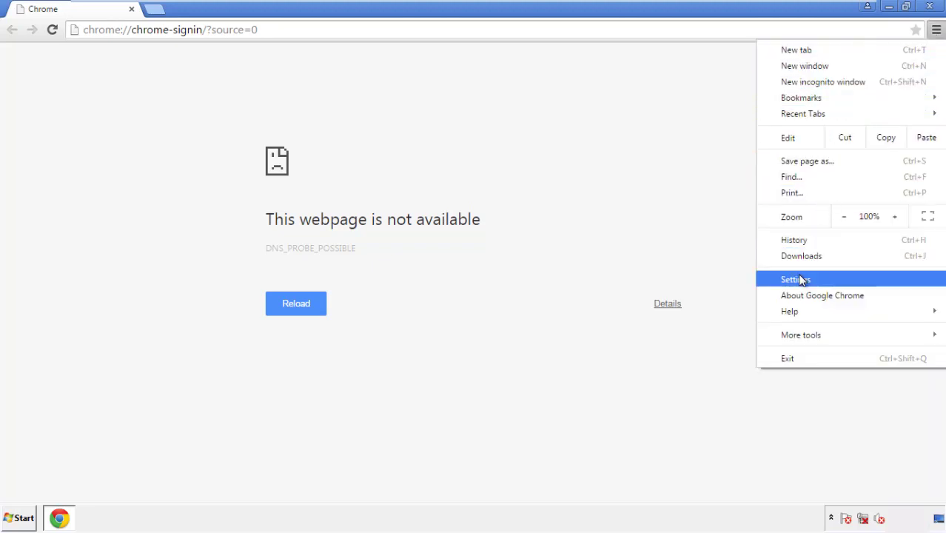
pyautogui.click(797, 278)
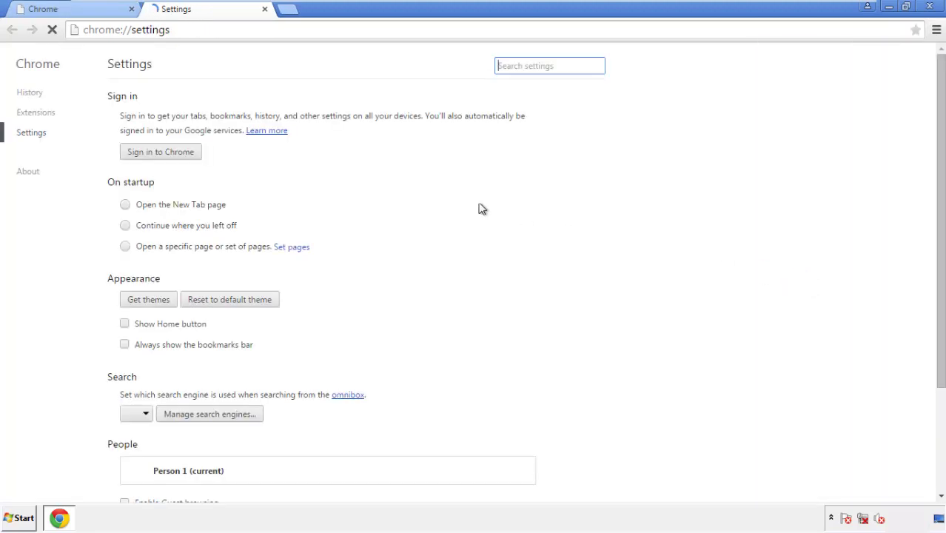
pyautogui.click(29, 92)
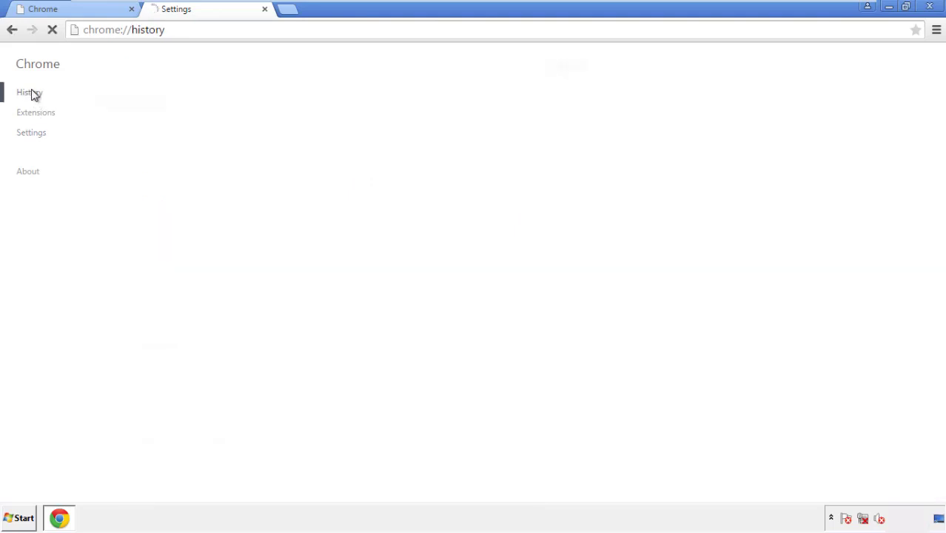
pyautogui.click(30, 92)
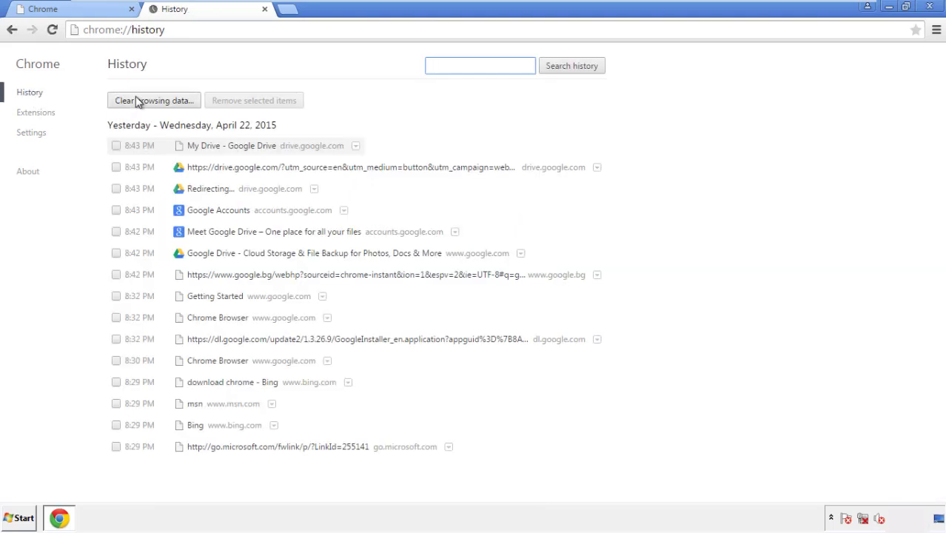
# - Clear Chrome browsing data from the beginning of time, all boxes except Passwords
pyautogui.click(154, 101)
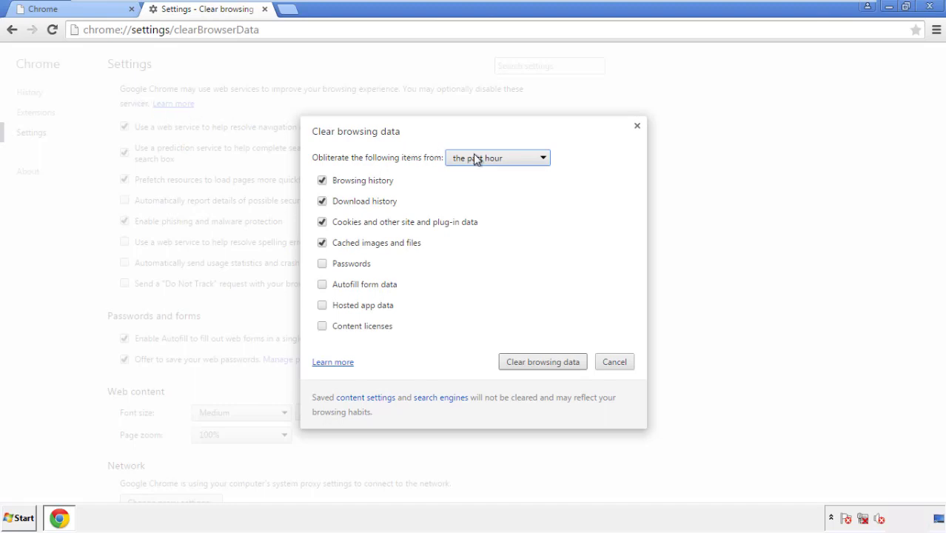
pyautogui.click(498, 157)
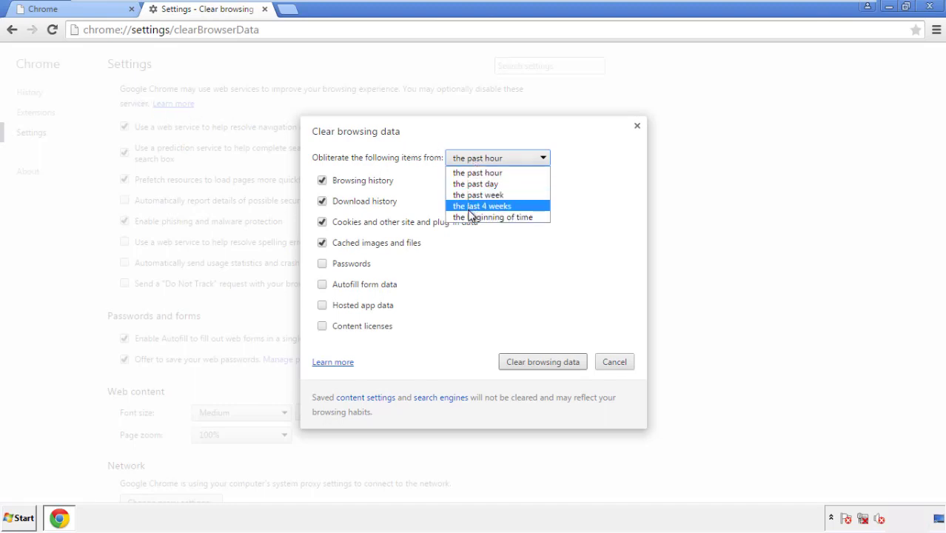
pyautogui.moveTo(481, 172)
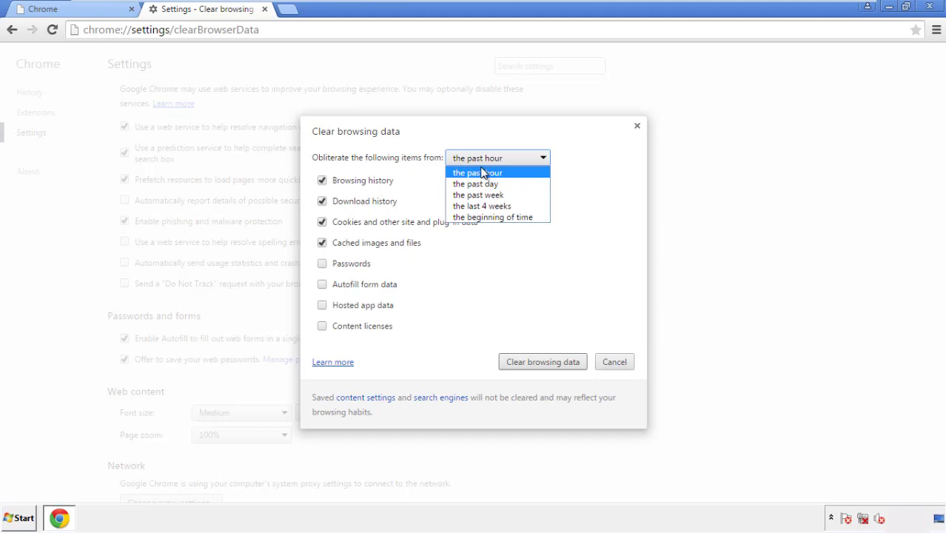
pyautogui.moveTo(473, 217)
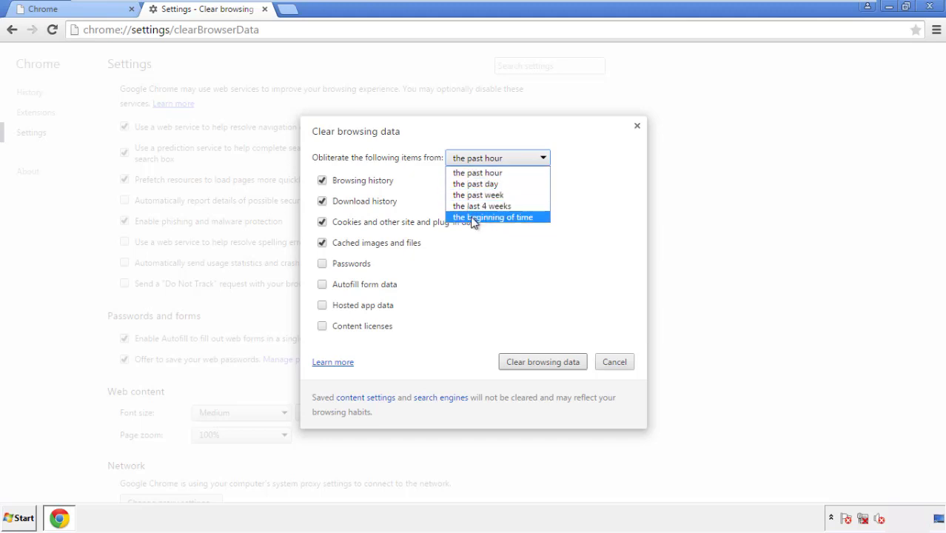
pyautogui.click(493, 216)
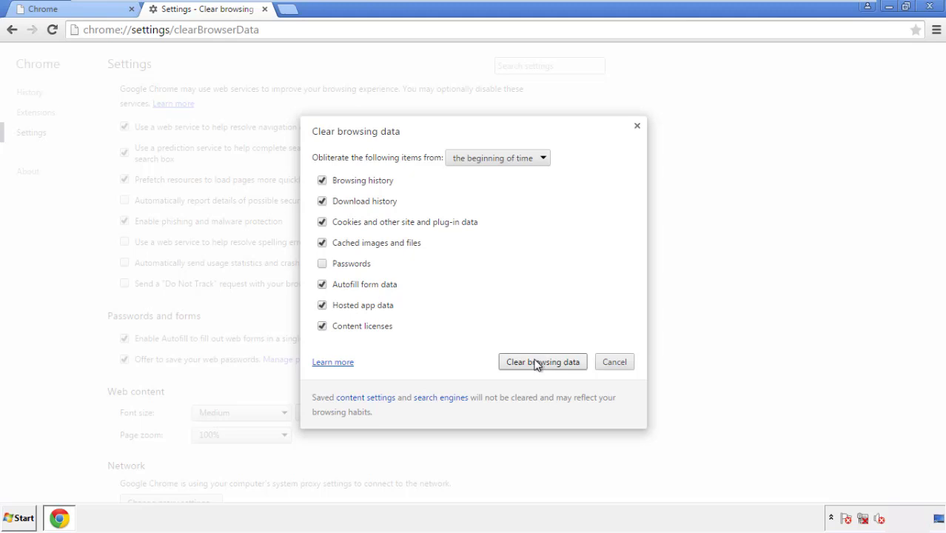
pyautogui.click(542, 362)
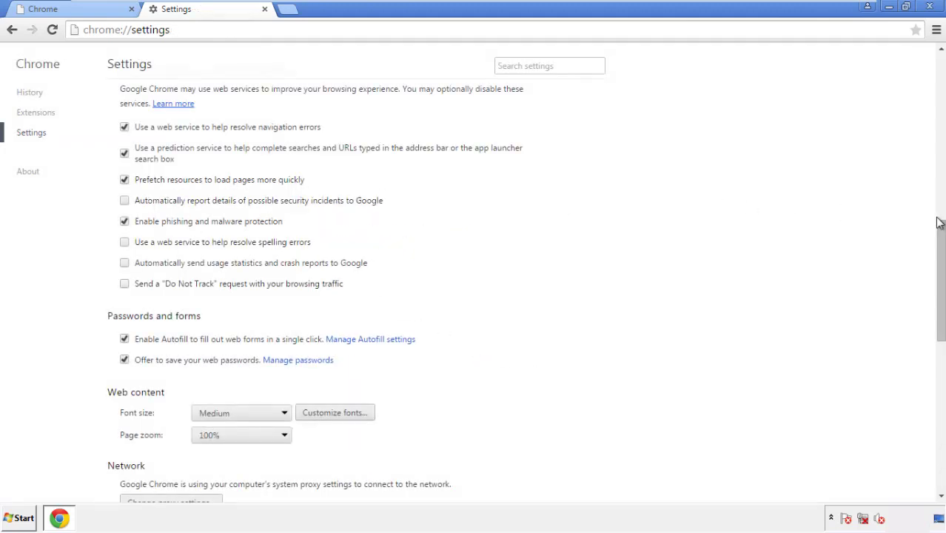
# - Reset Chrome settings to their original defaults and close the browser
pyautogui.scroll(-3)
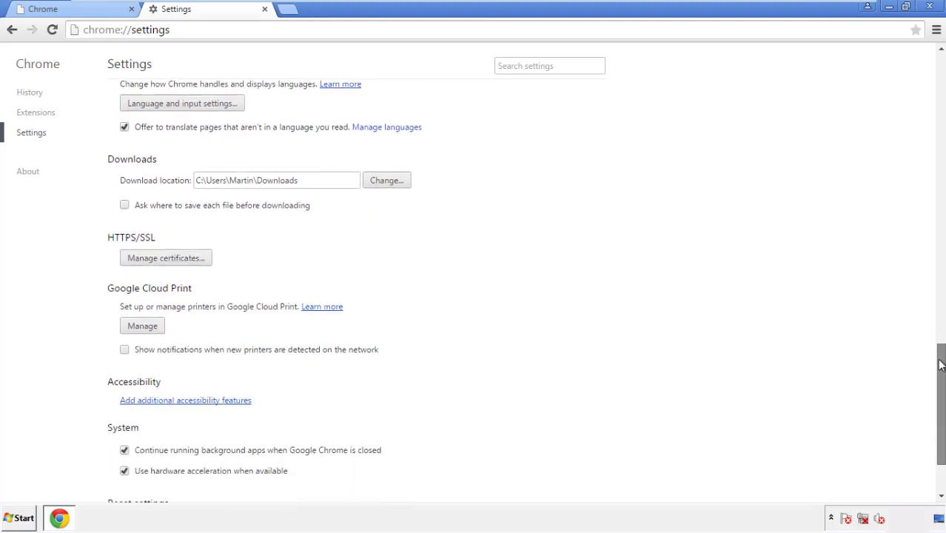
pyautogui.scroll(-3)
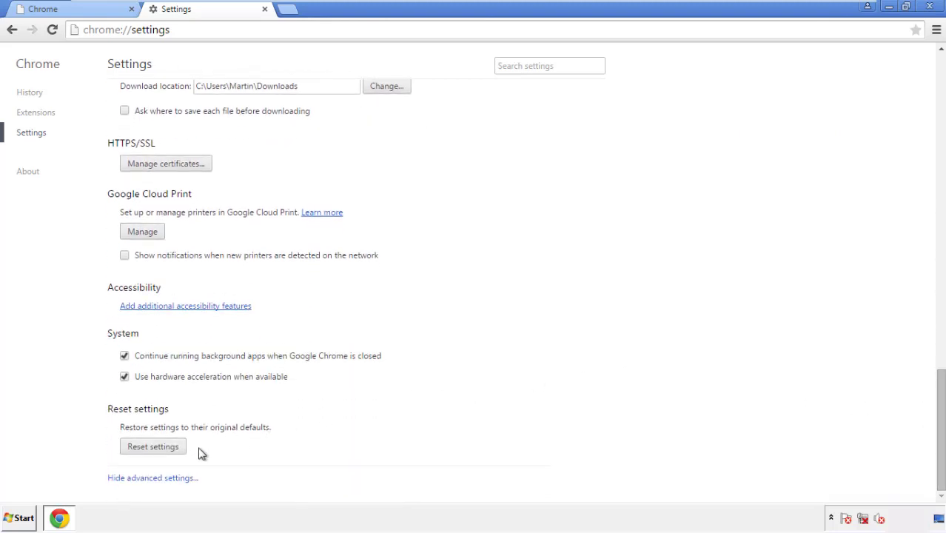
pyautogui.click(153, 445)
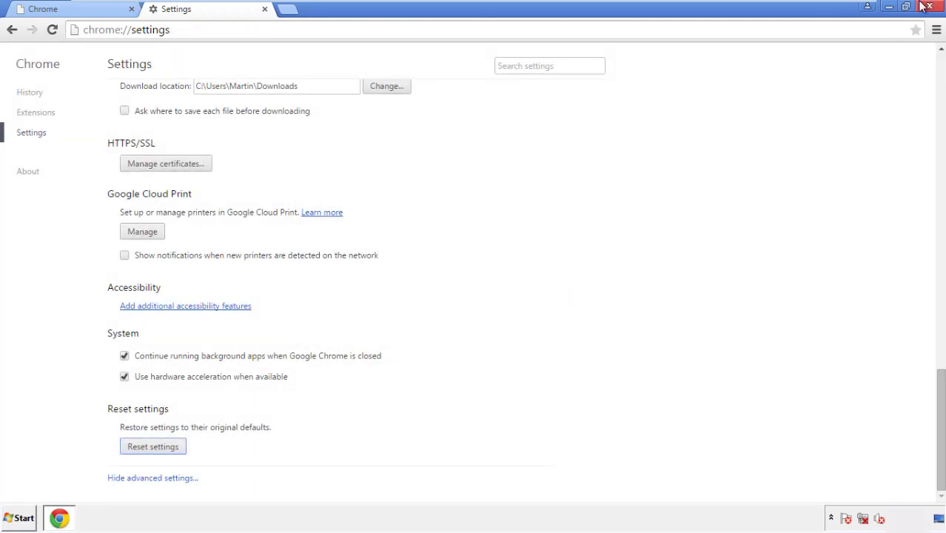
pyautogui.click(931, 6)
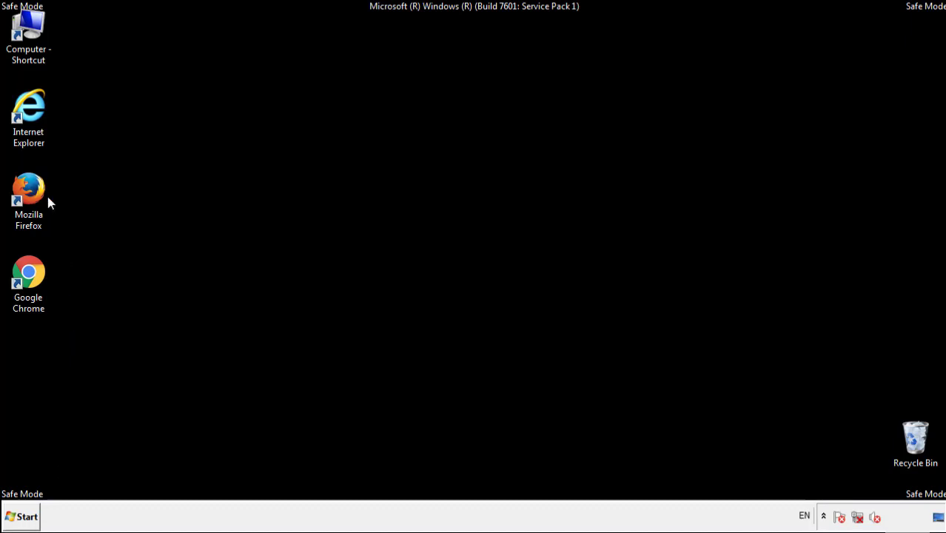
# - Remove the Search Mine extension from Firefox's Add-ons Extensions list
pyautogui.doubleClick(28, 186)
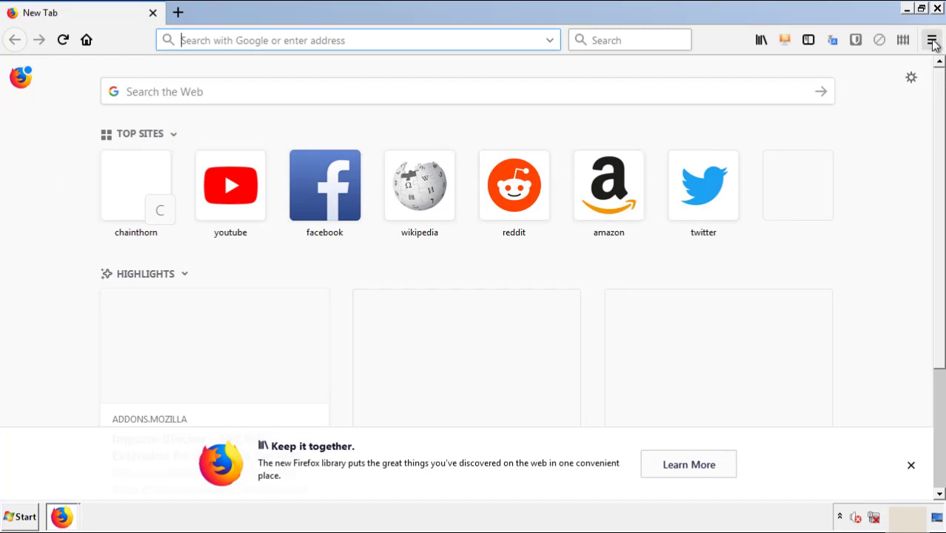
pyautogui.click(933, 40)
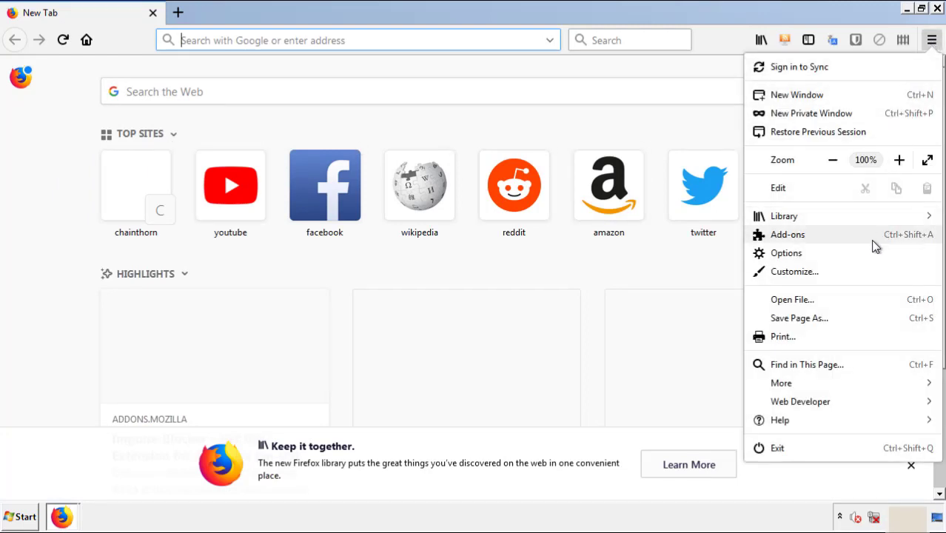
pyautogui.click(788, 234)
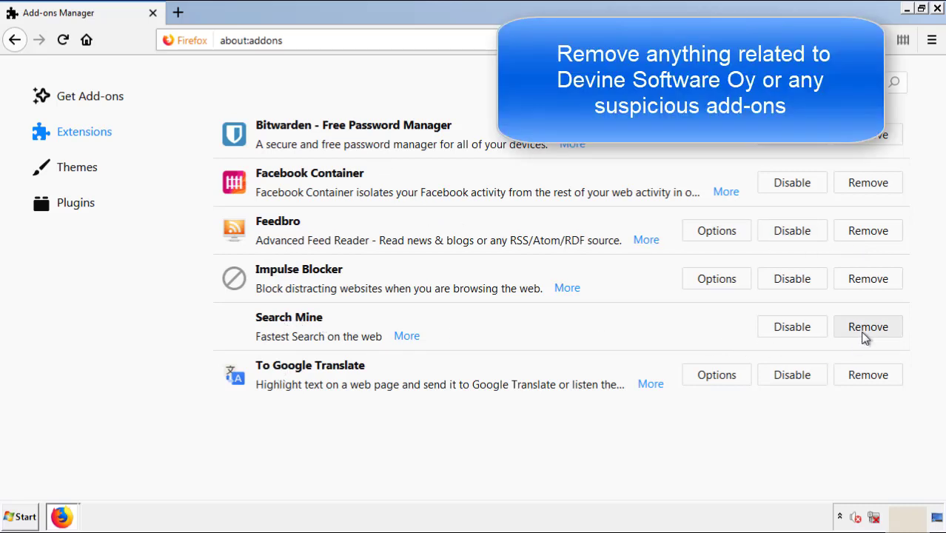
pyautogui.click(868, 327)
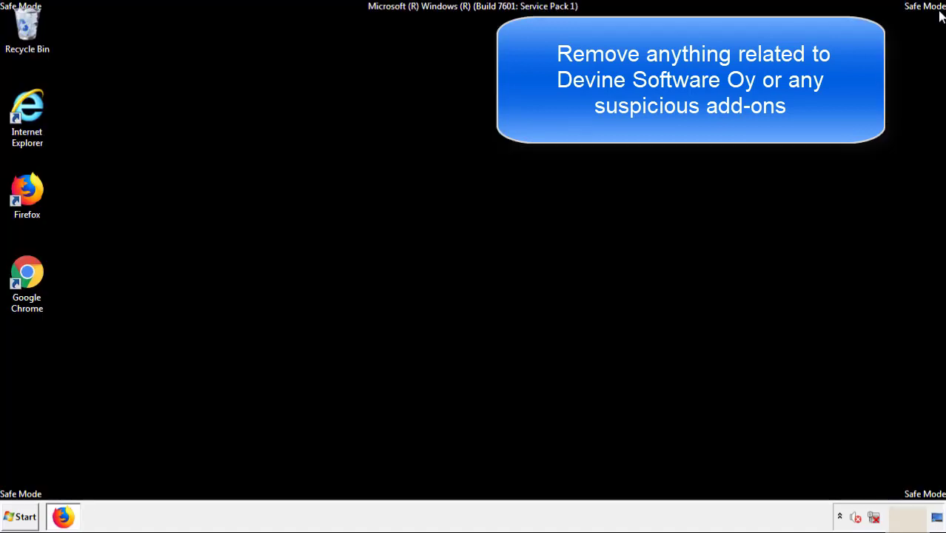
pyautogui.moveTo(26, 279)
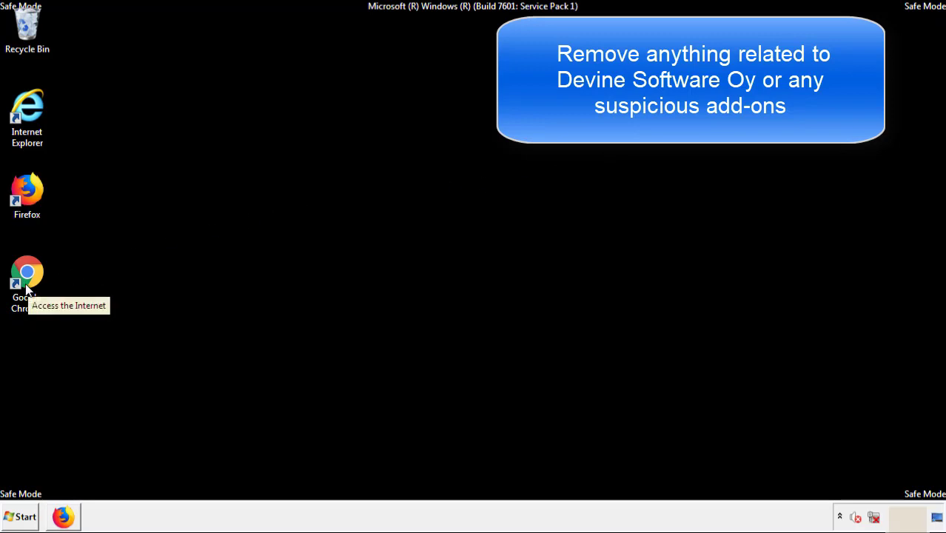
# - Remove the Search Mine extension from Chrome's Extensions page and close Chrome
pyautogui.doubleClick(26, 278)
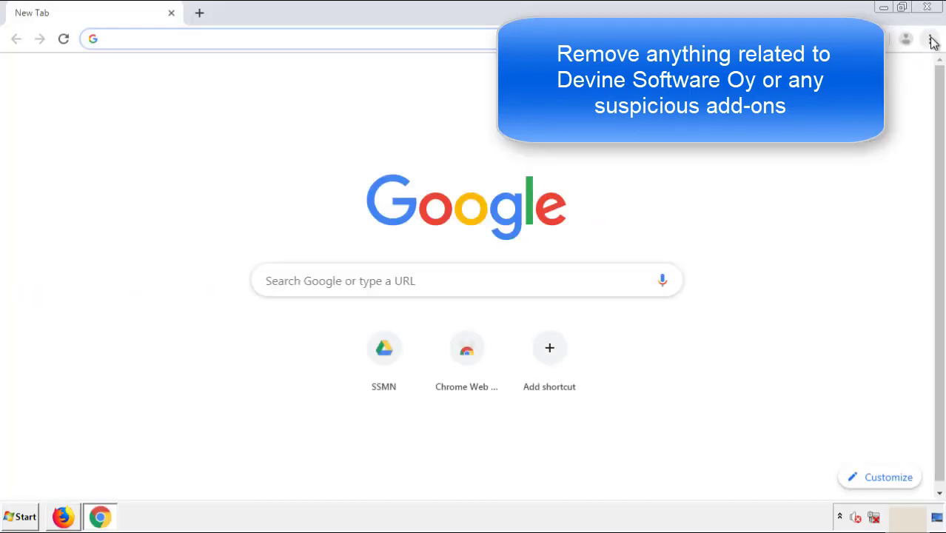
pyautogui.click(930, 38)
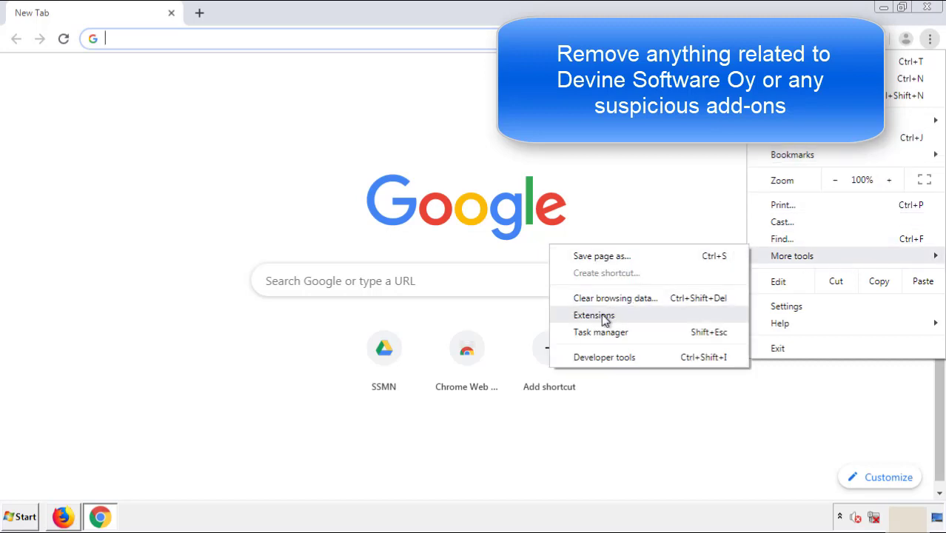
pyautogui.click(594, 314)
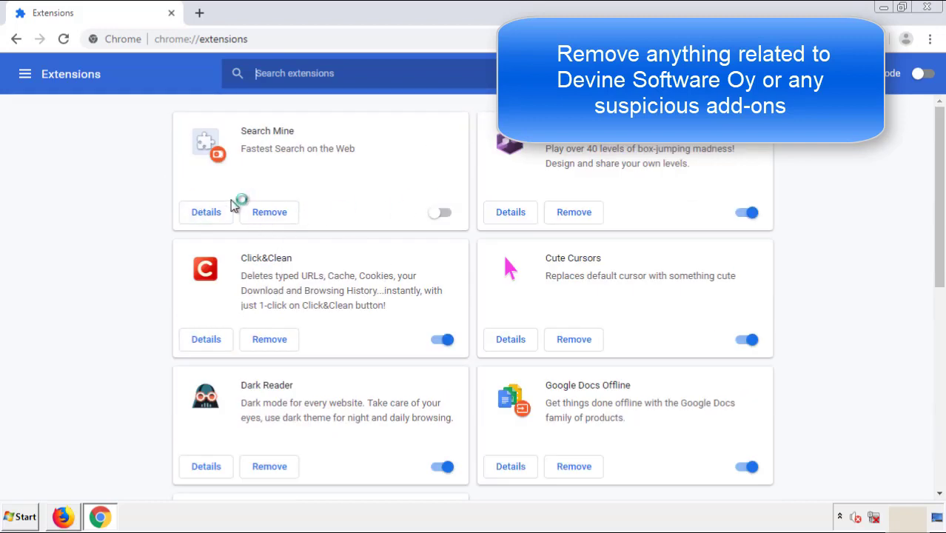
pyautogui.click(269, 211)
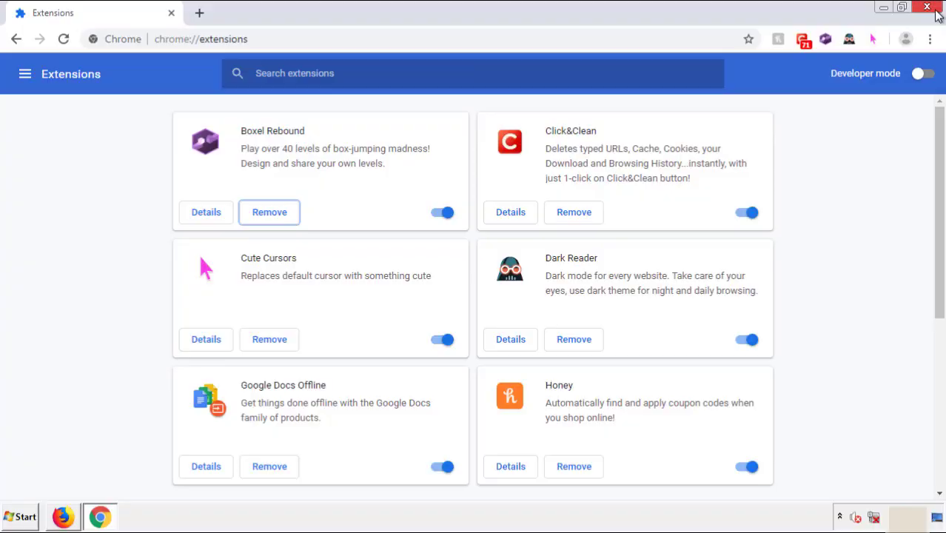
pyautogui.click(927, 6)
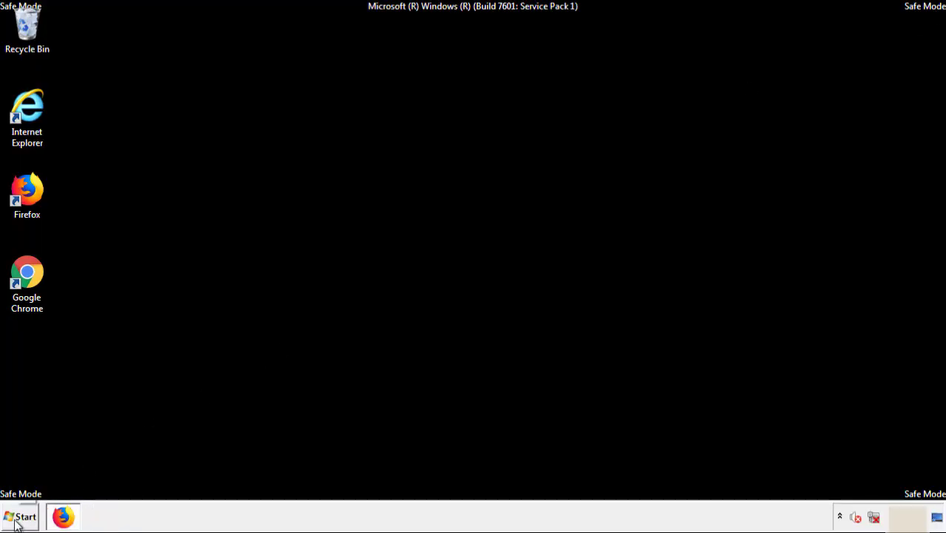